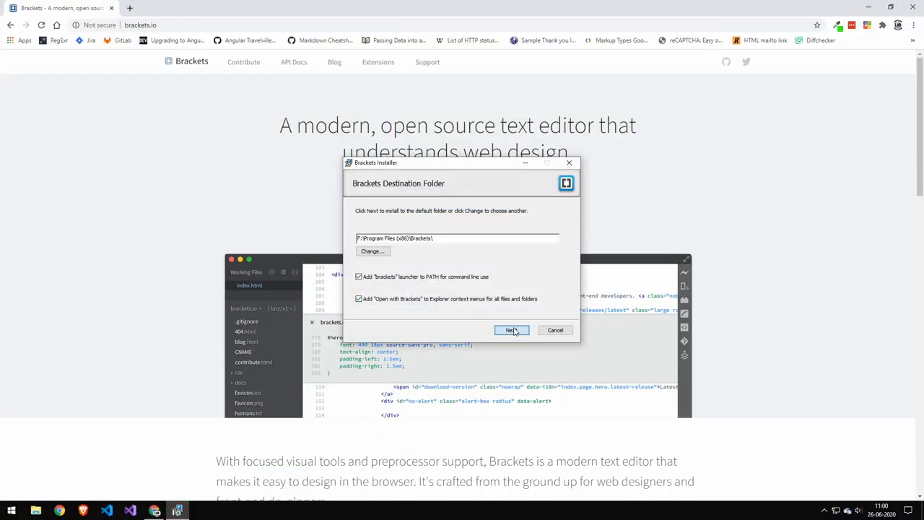
# Step: Accept the default destination folder and continue the Brackets installation
pyautogui.click(512, 329)
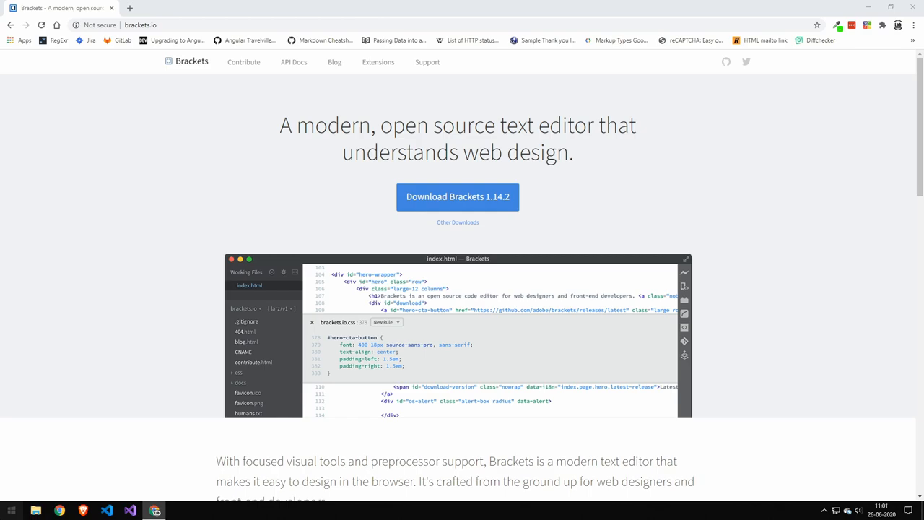
# Step: Bring up the Extension Manager listing of extensions available to install
pyautogui.click(153, 512)
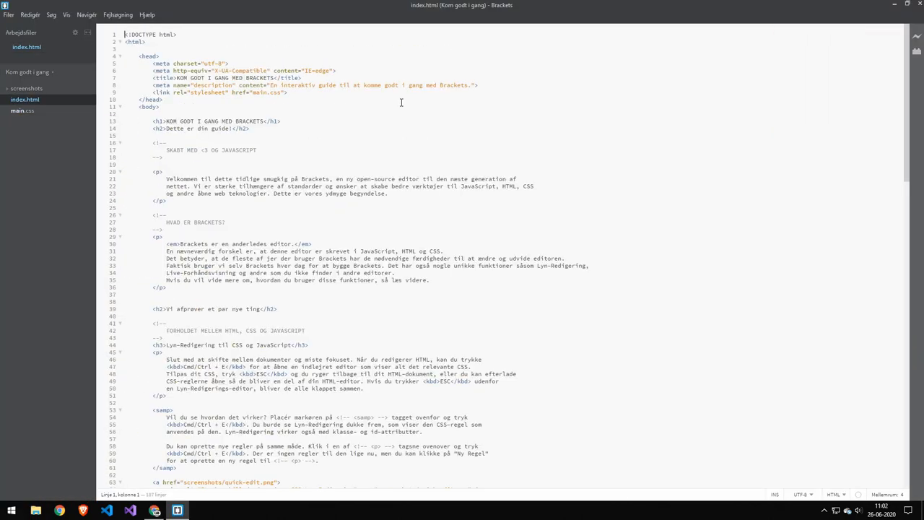
pyautogui.click(34, 98)
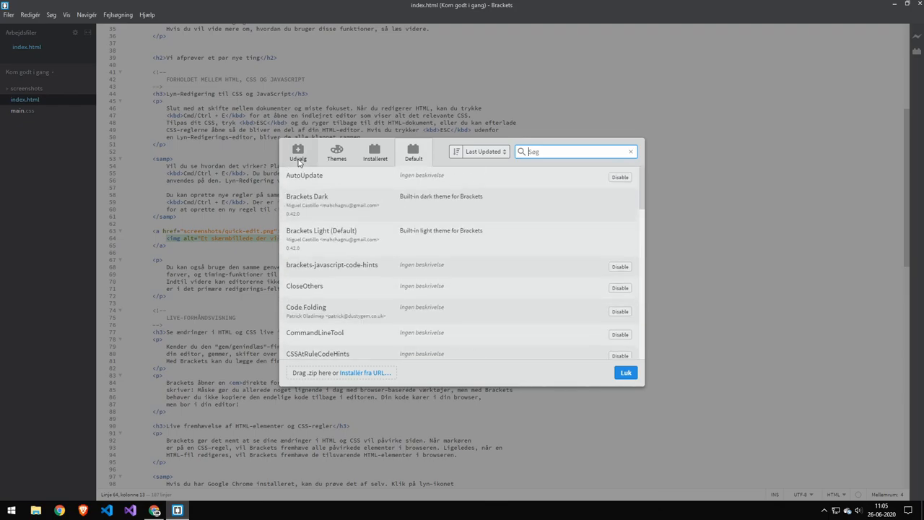
pyautogui.click(107, 510)
pyautogui.write('Auto Rename')
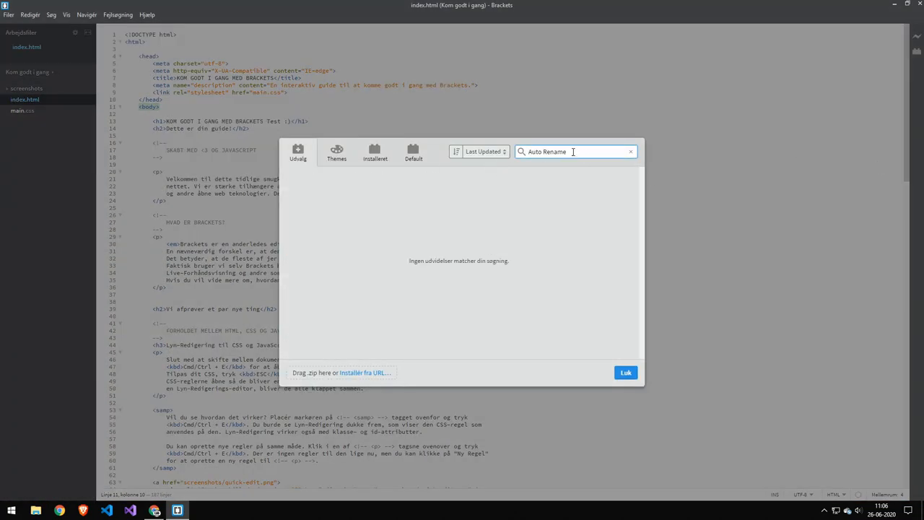
# Step: Search the registry for 'Bracket Pair' to find Brackets Auto Pairs, then return to app.js
pyautogui.click(625, 372)
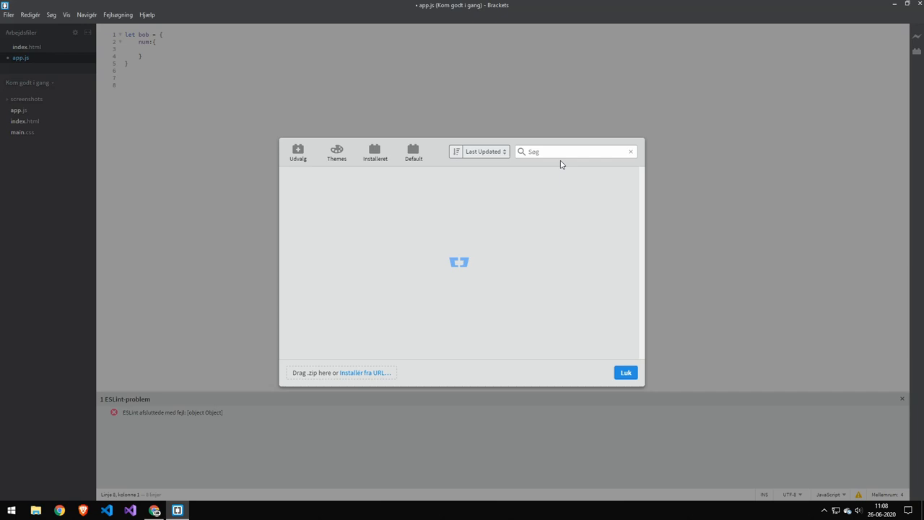
pyautogui.write('Bracket Pair')
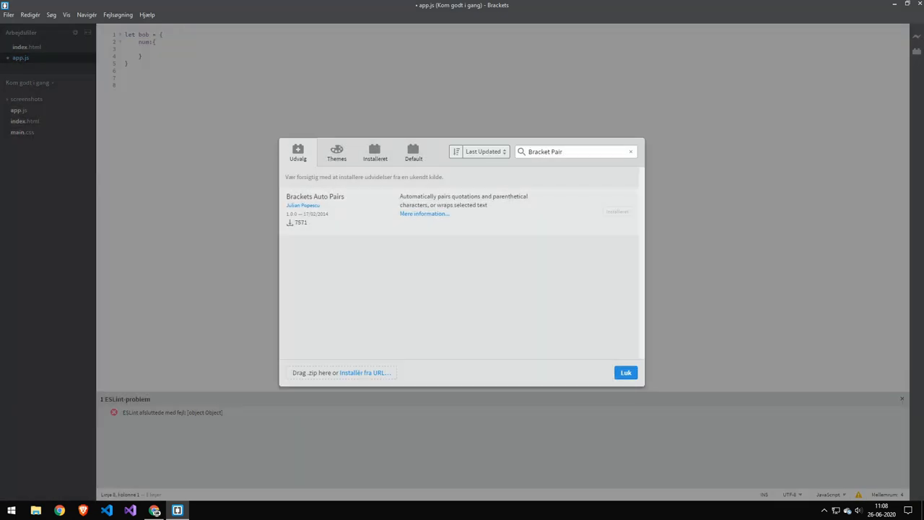
pyautogui.click(626, 373)
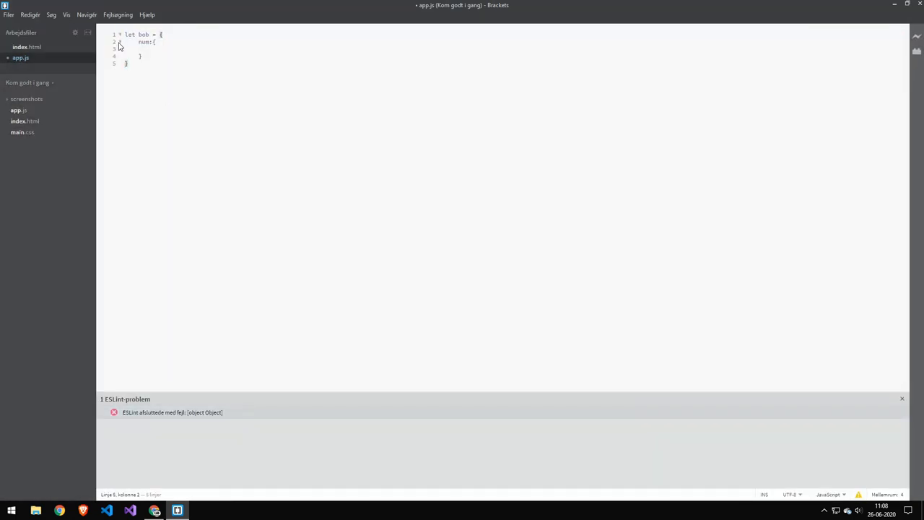
# Step: Close the unsaved app.js, discarding its changes
pyautogui.press('ctrl+a')
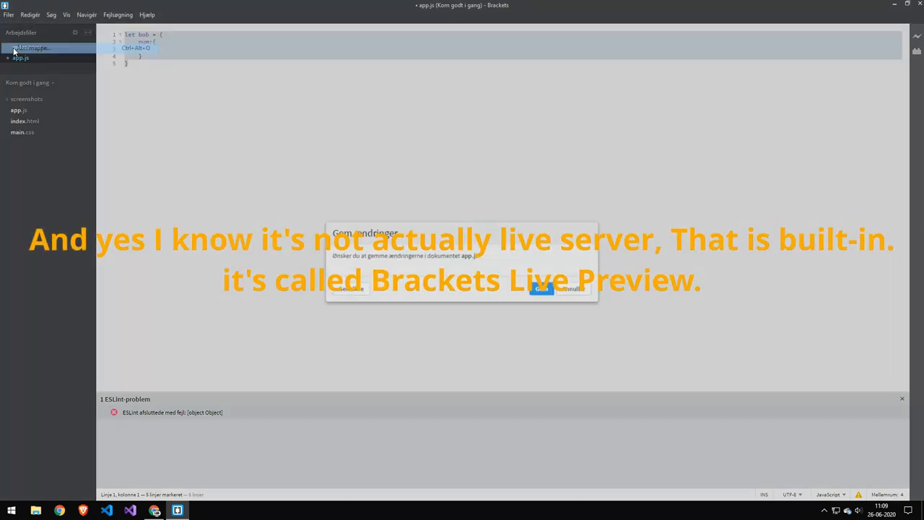
pyautogui.click(542, 289)
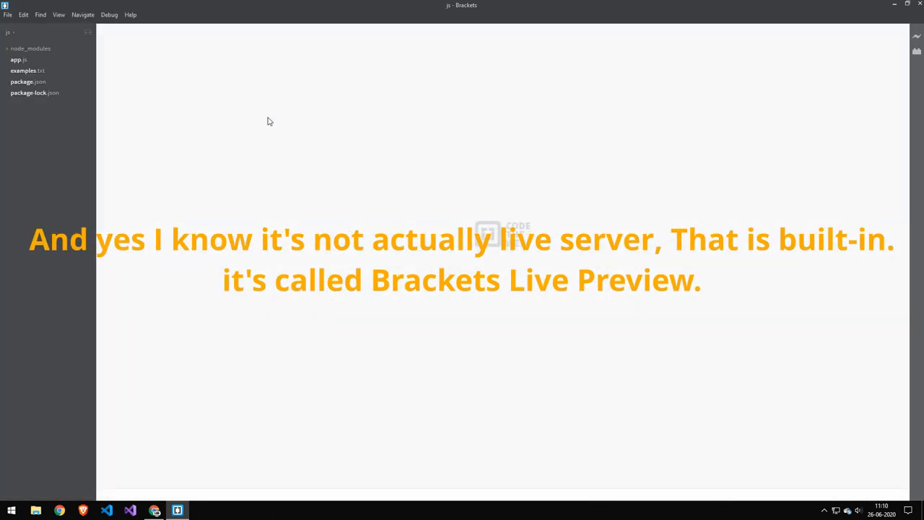
# Step: Bring up the preferences file from the Debug menu
pyautogui.click(110, 14)
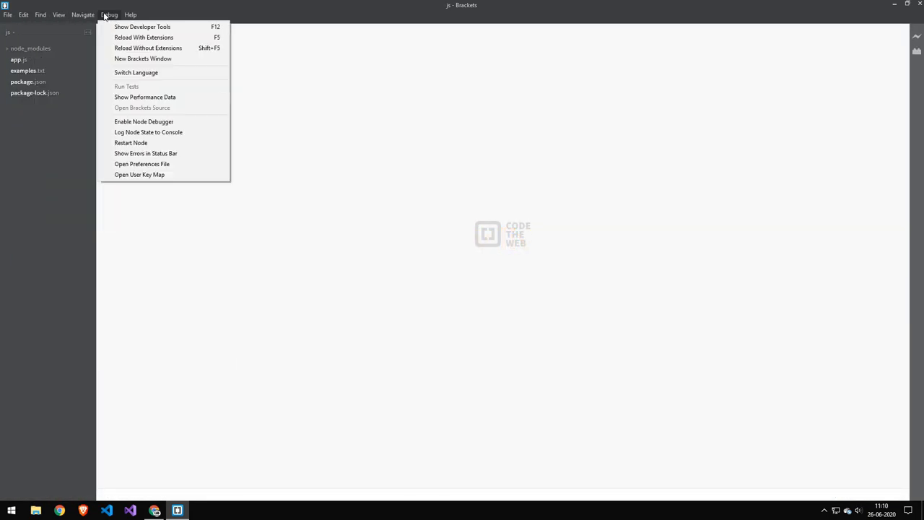
pyautogui.click(141, 165)
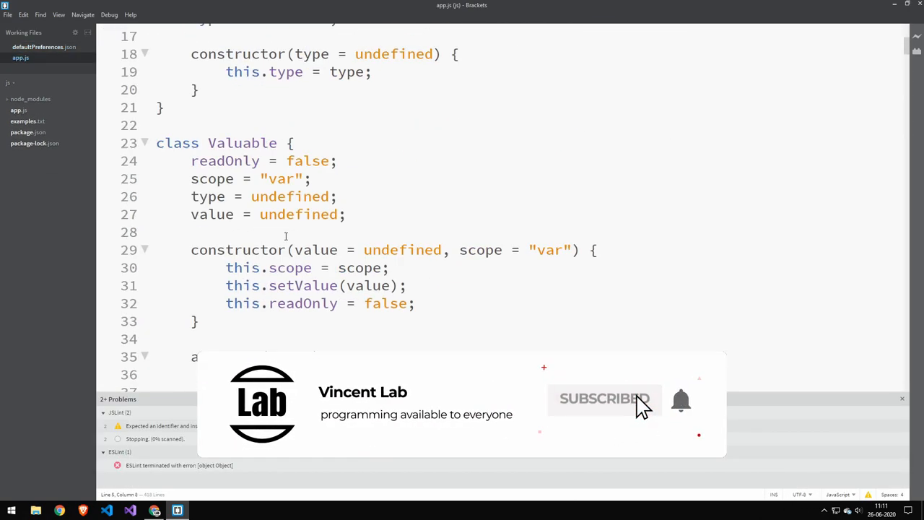
pyautogui.scroll(-3)
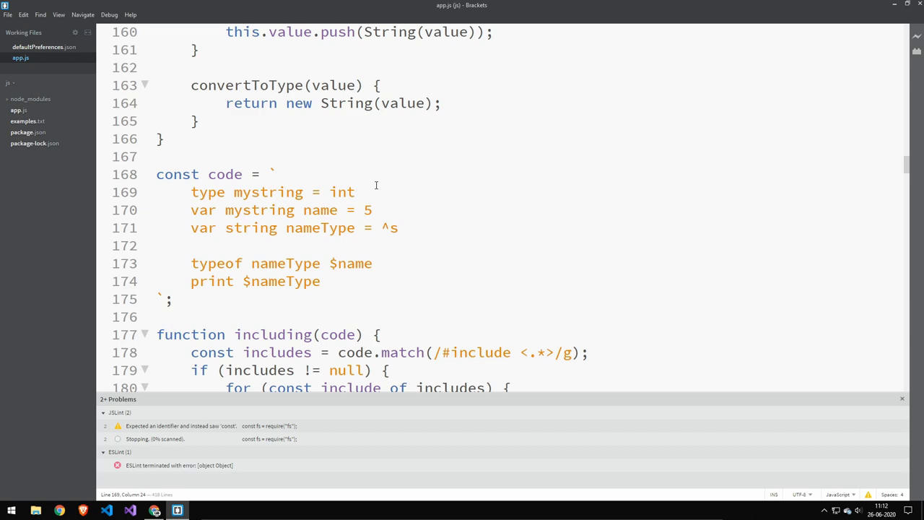
pyautogui.moveTo(306, 192); pyautogui.dragTo(321, 280)
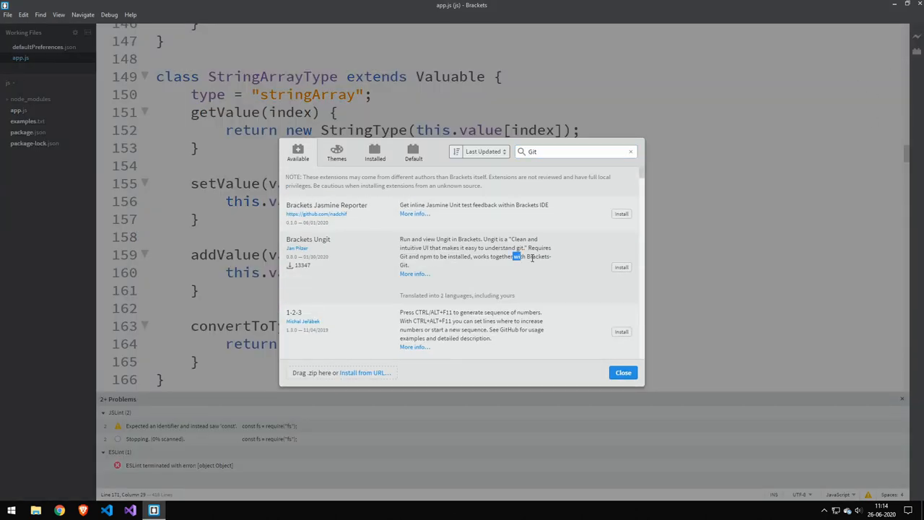
# Step: Install the Brackets Unglit extension and dismiss the success confirmation
pyautogui.click(621, 267)
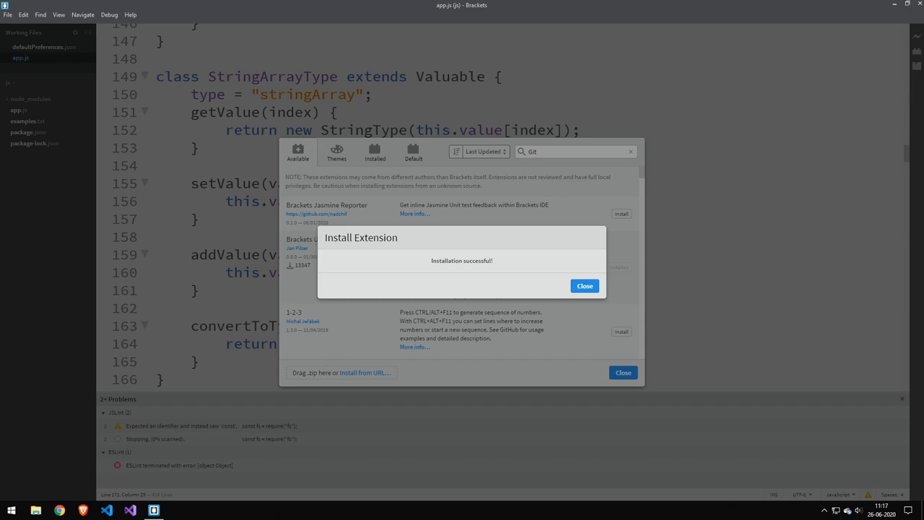
pyautogui.click(583, 286)
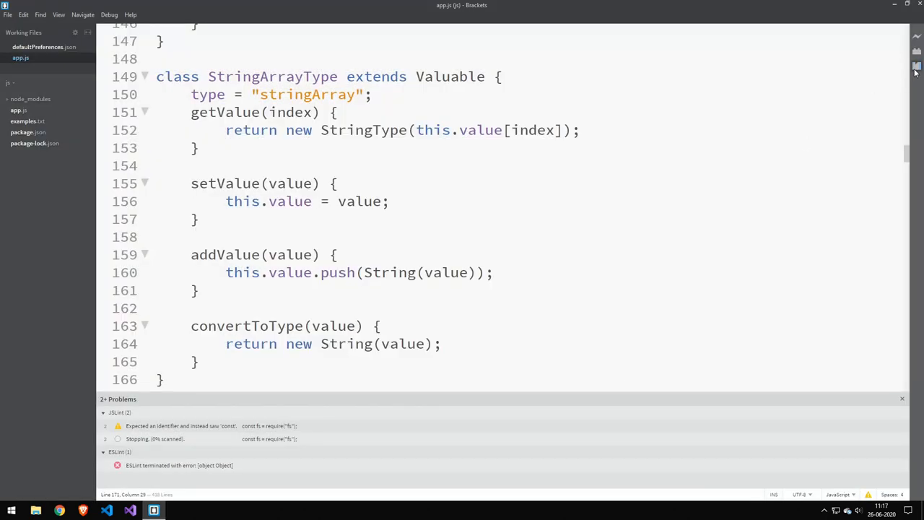
pyautogui.moveTo(917, 40)
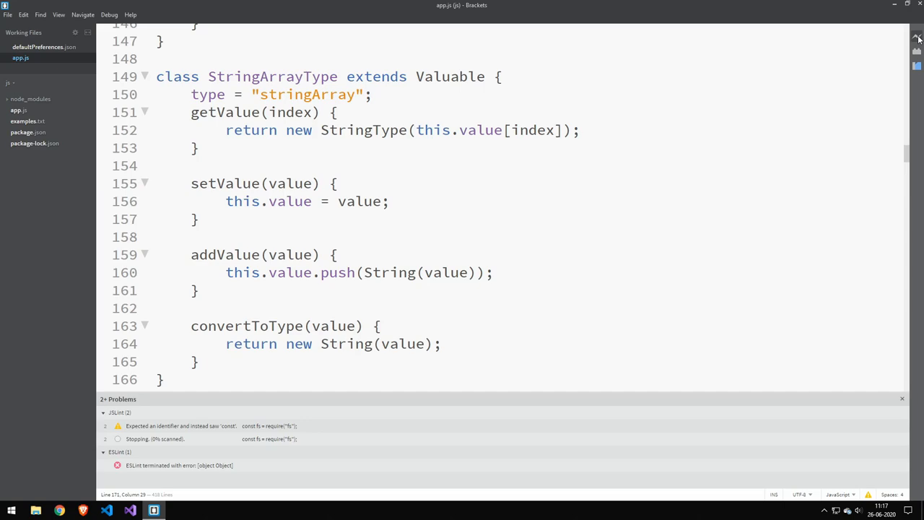
pyautogui.click(915, 66)
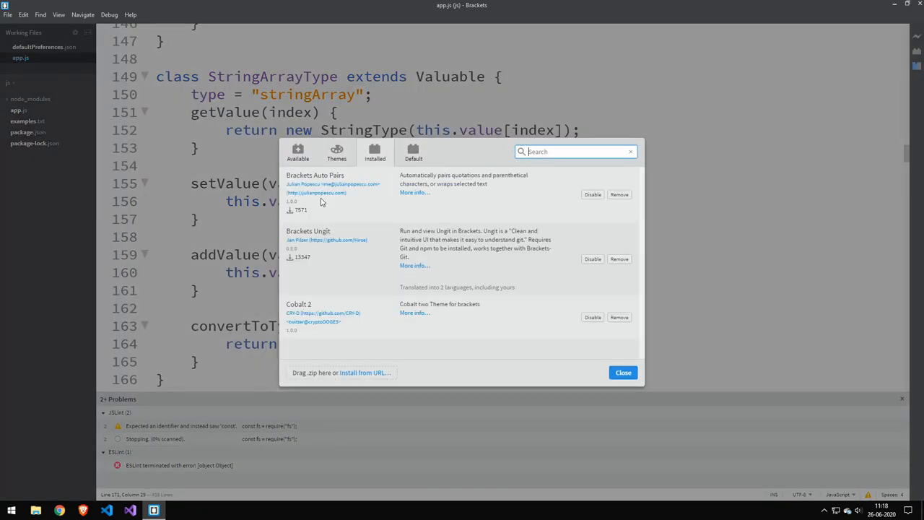
pyautogui.moveTo(364, 177)
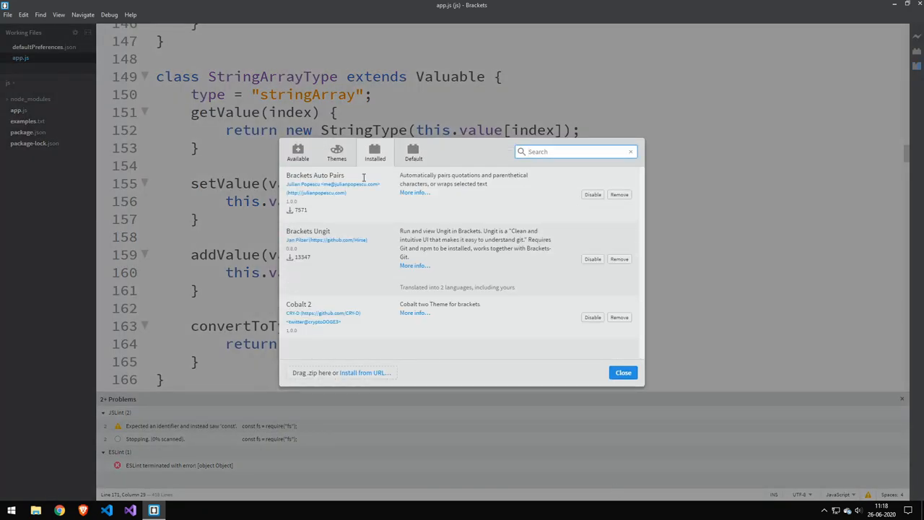
pyautogui.click(622, 373)
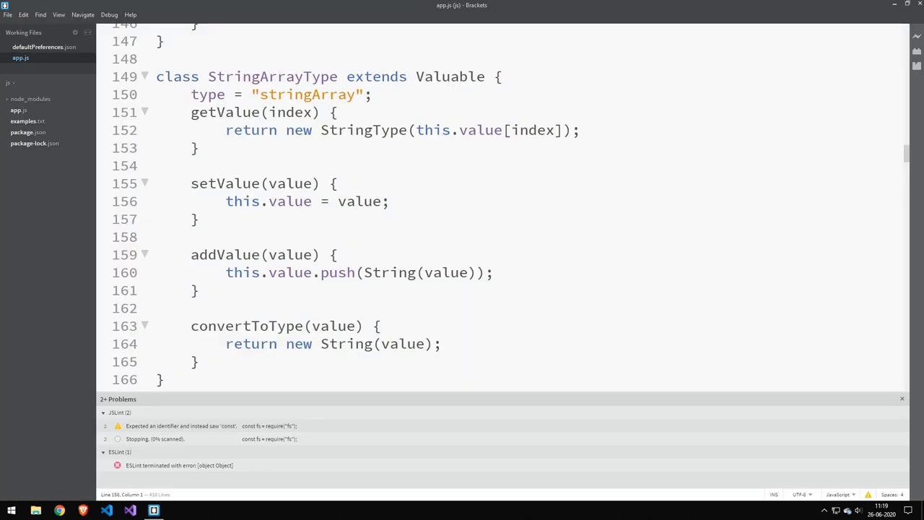
# Step: Apply the Cobalt 2 theme with a 30px font size and scroll through app.js
pyautogui.write('5')
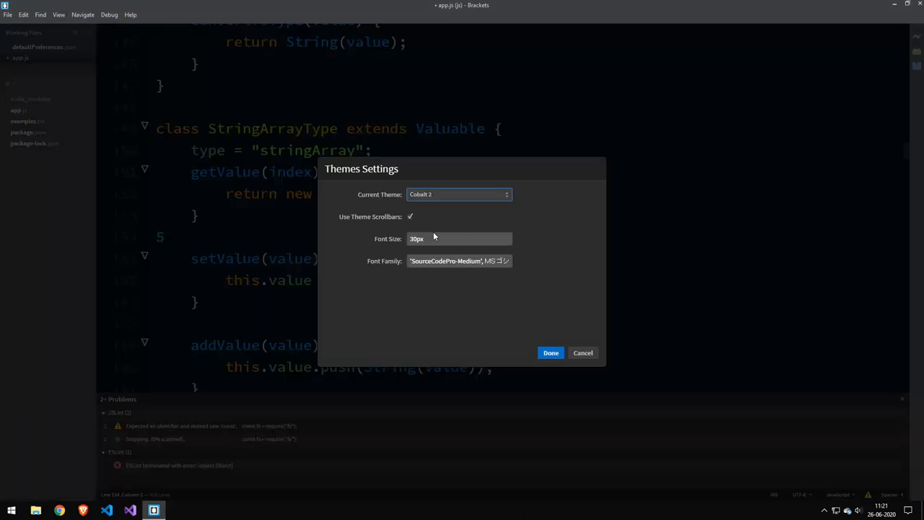
pyautogui.click(551, 352)
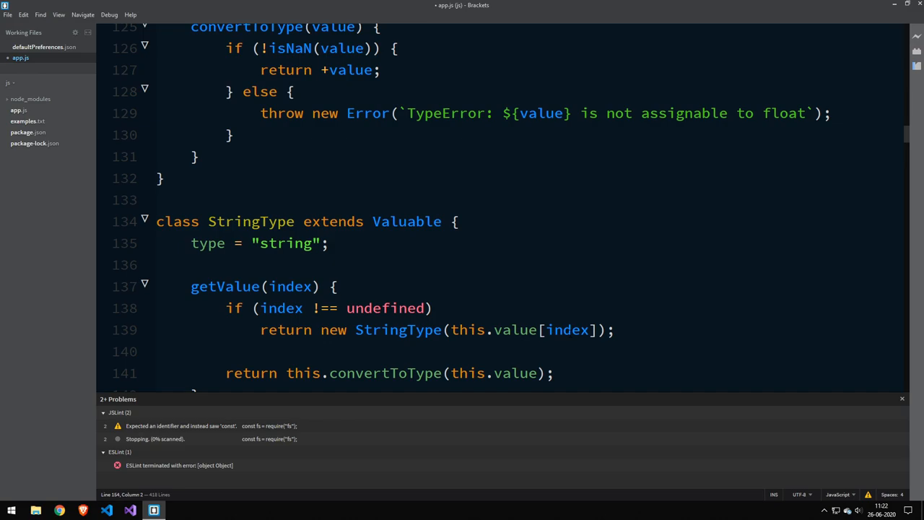
pyautogui.scroll(-3)
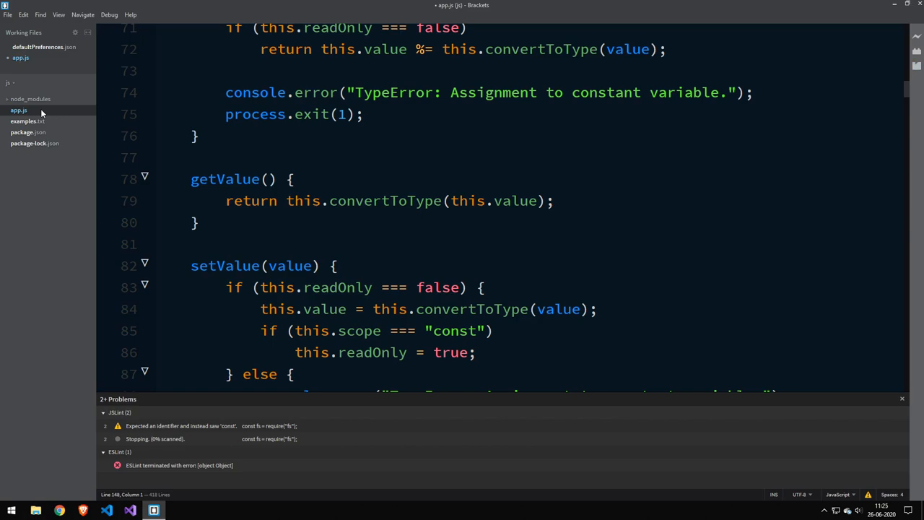
pyautogui.scroll(-3)
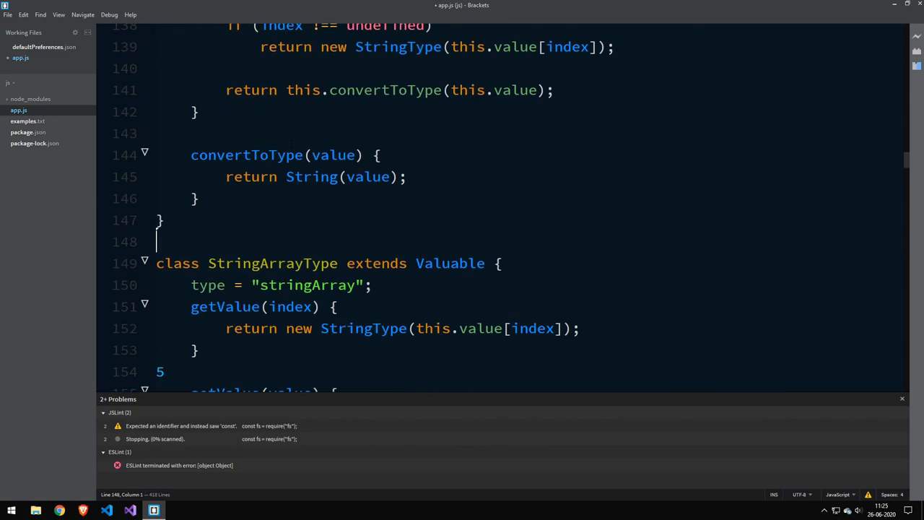